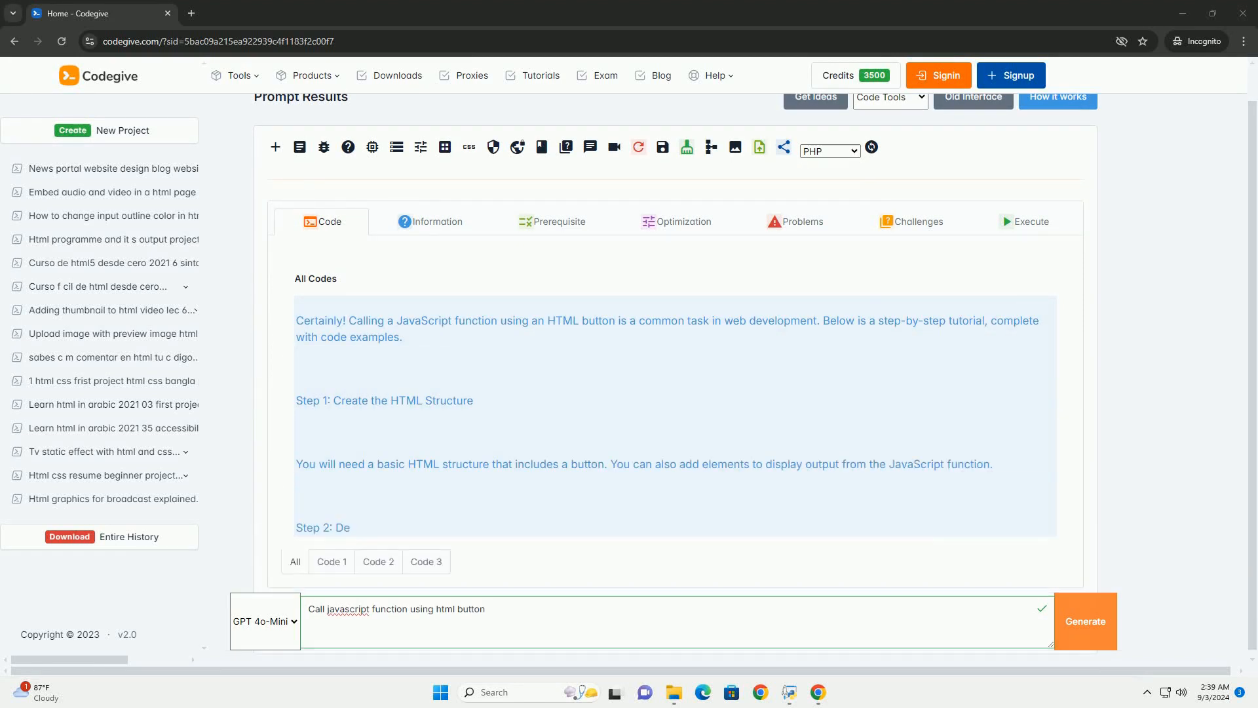
scroll(down, 3)
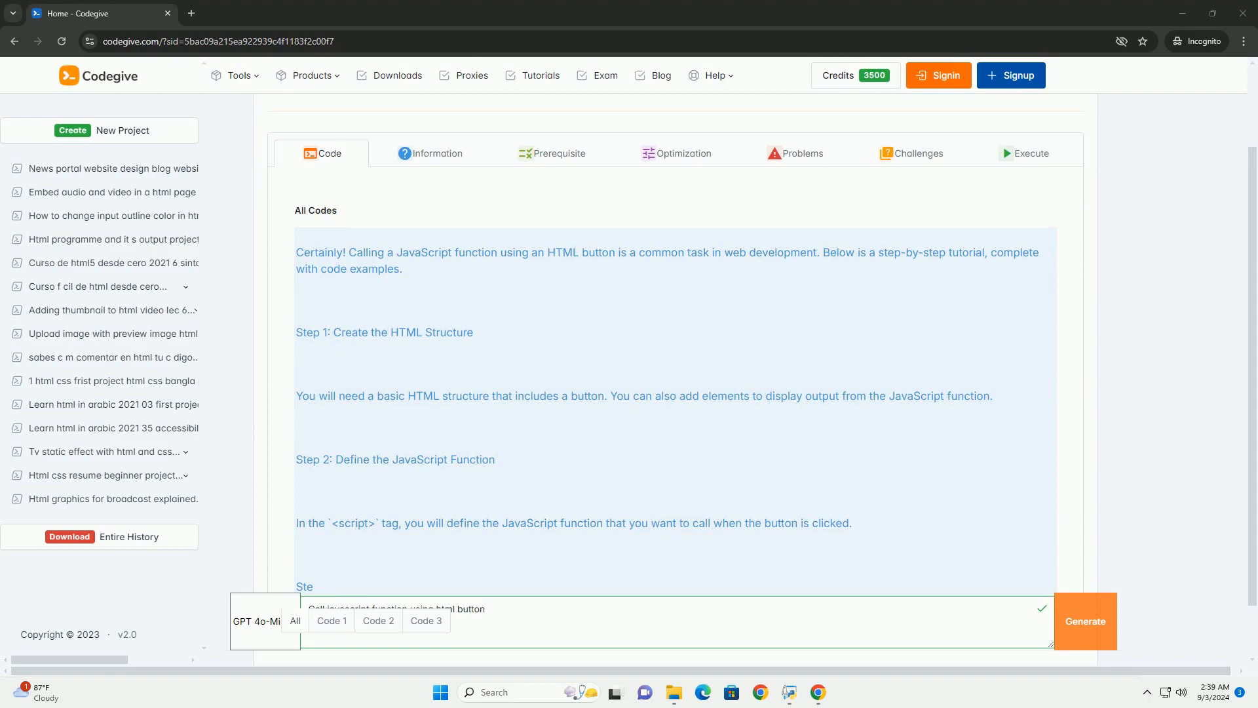
scroll(down, 3)
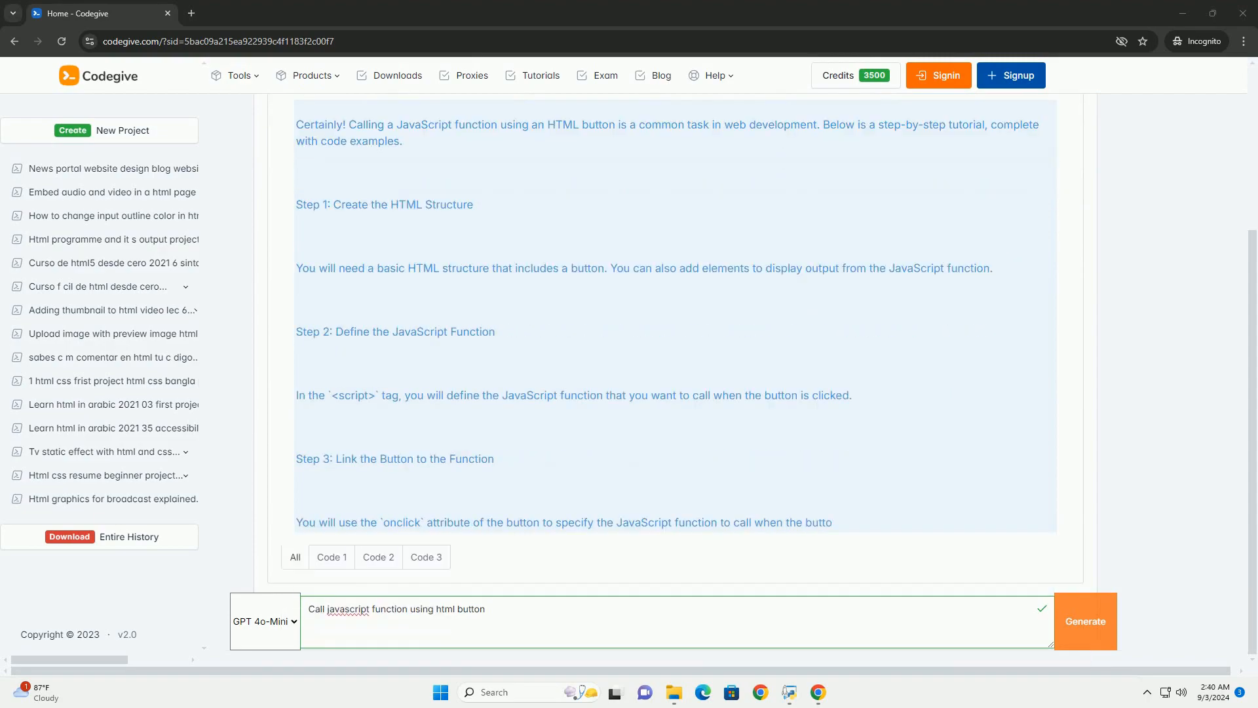
scroll(down, 3)
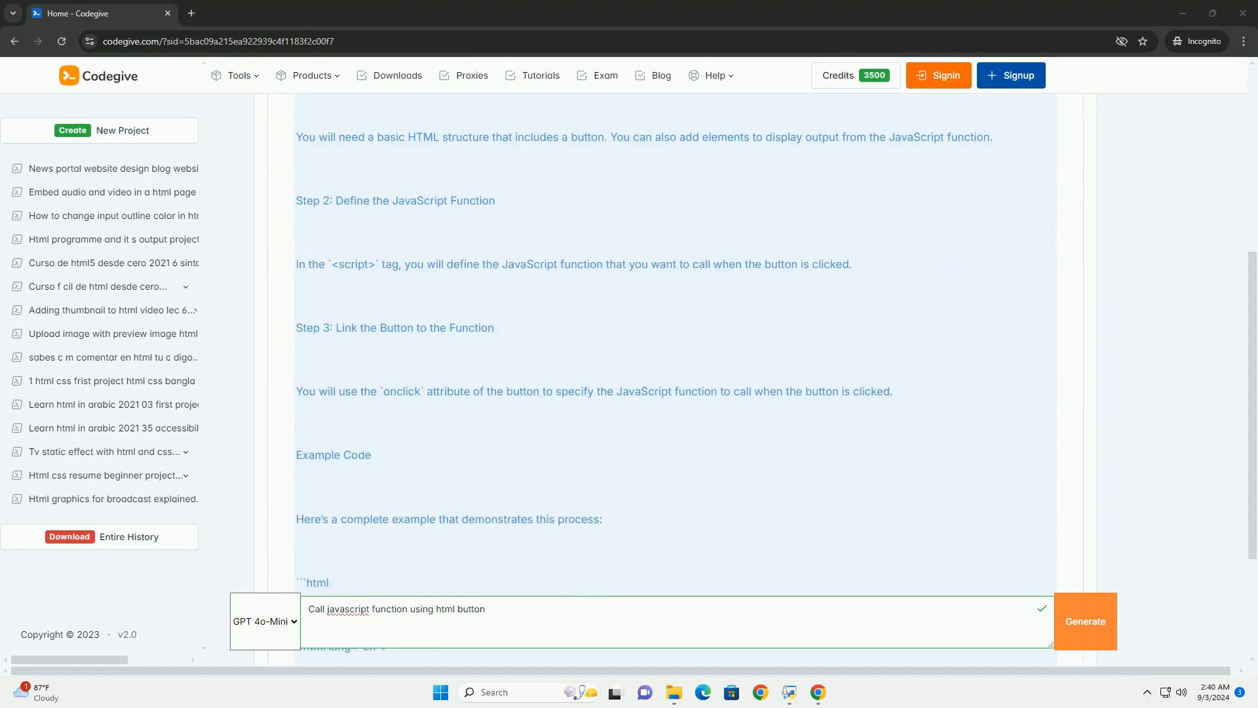
scroll(down, 3)
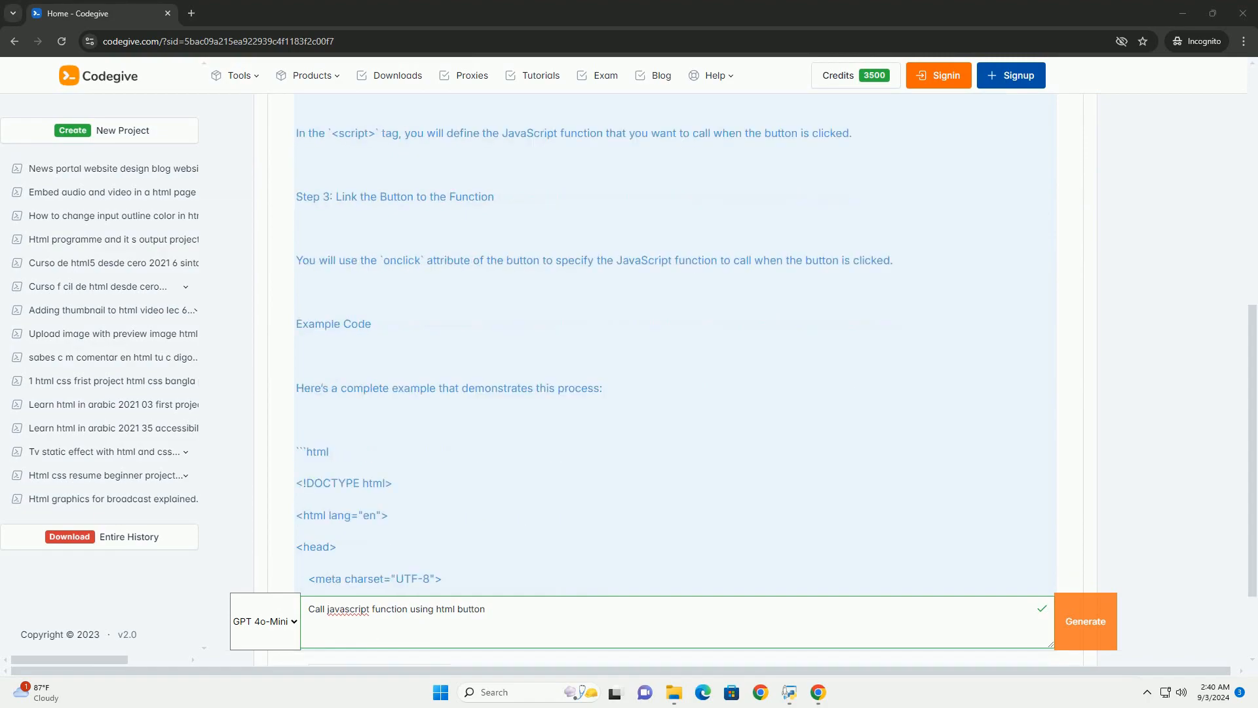
scroll(down, 3)
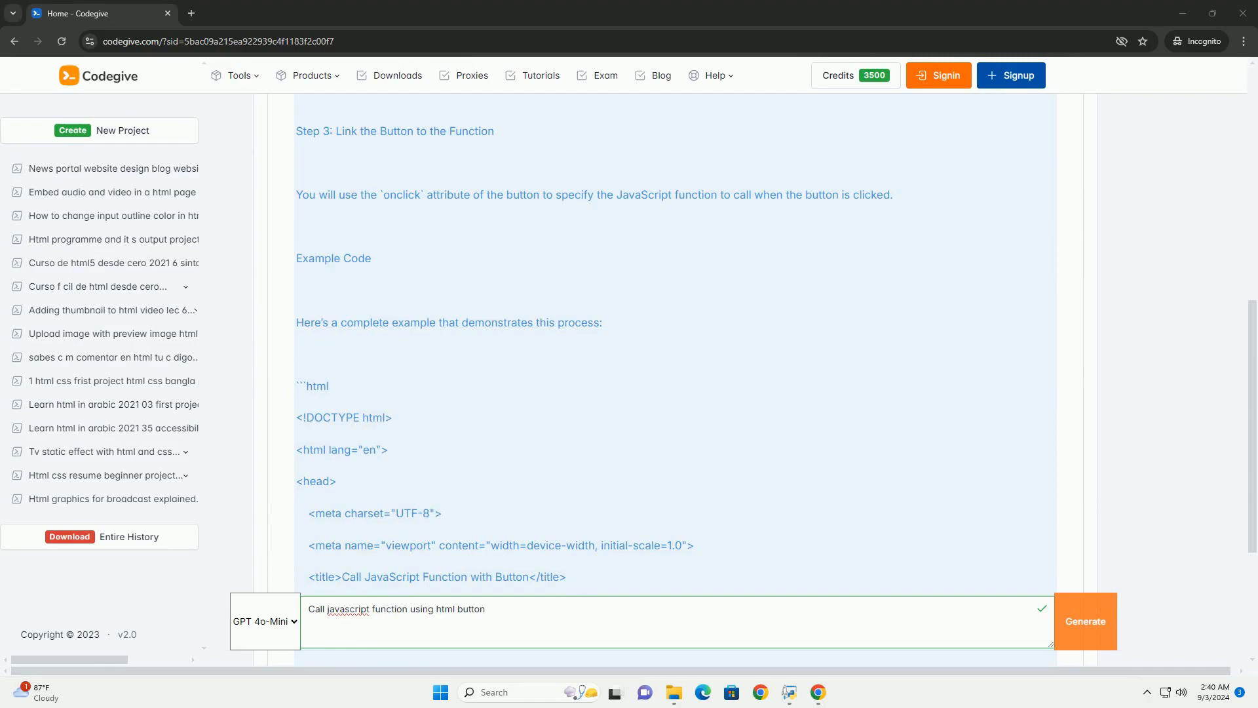
scroll(down, 3)
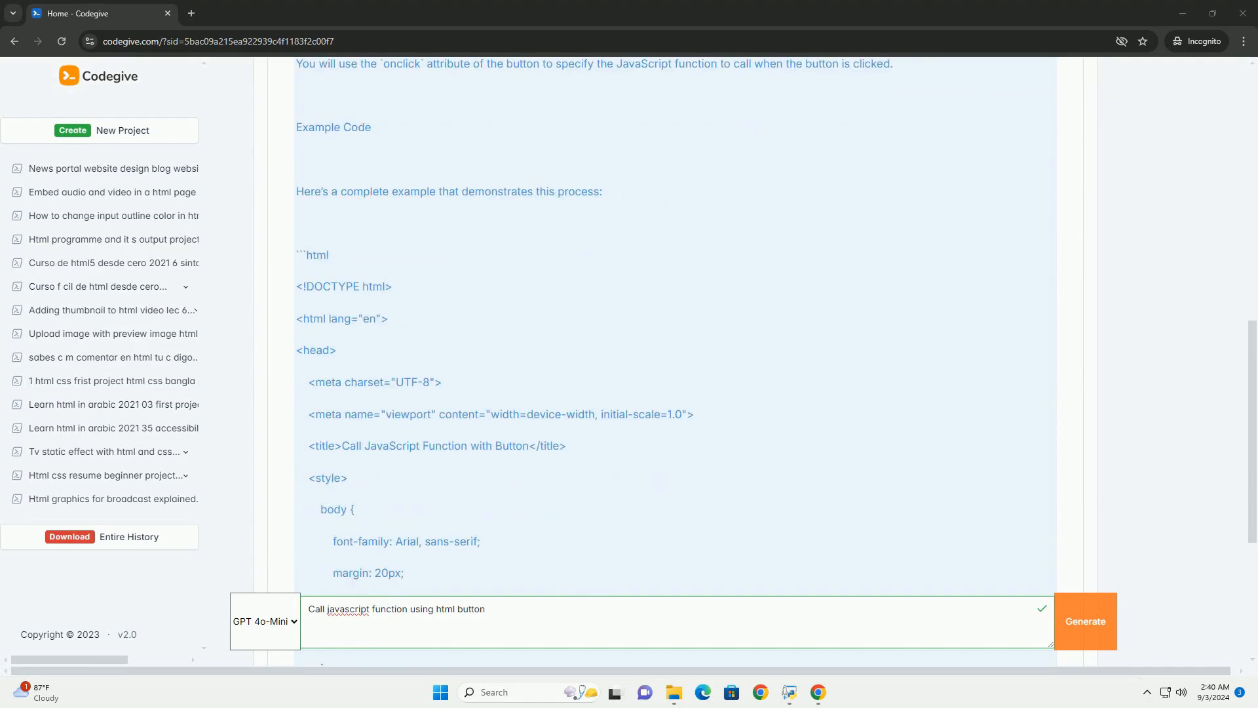
scroll(down, 3)
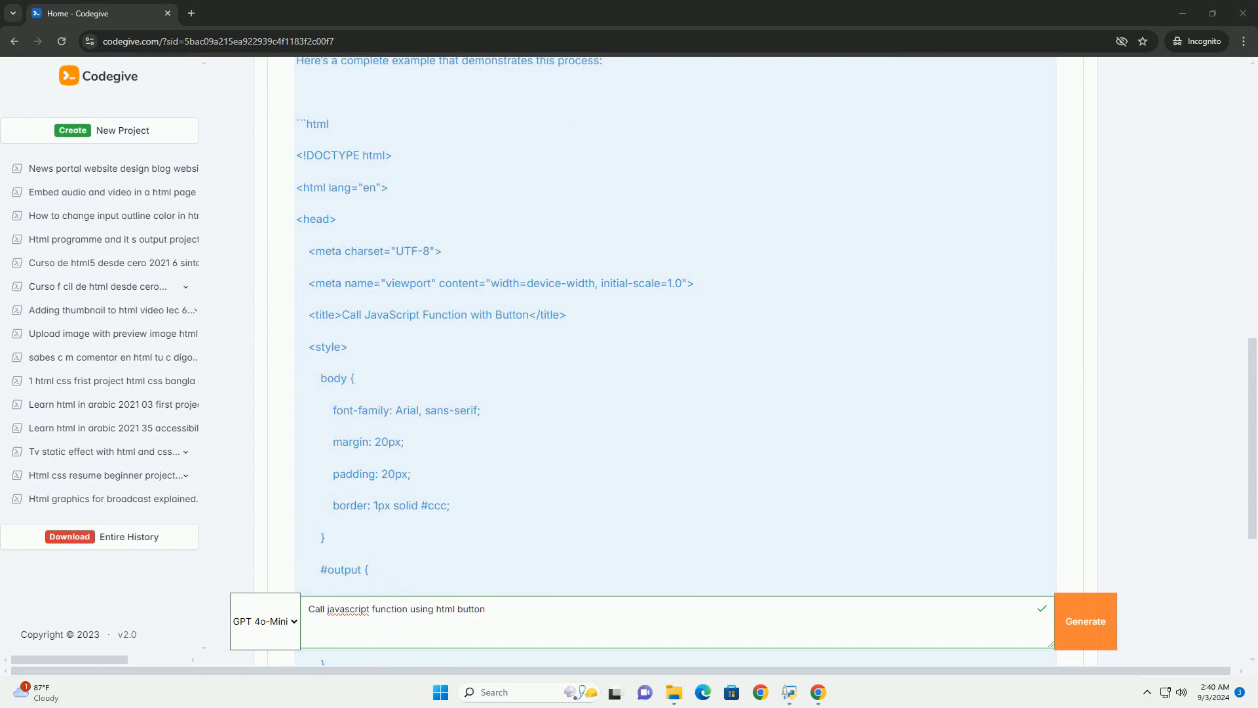
scroll(down, 3)
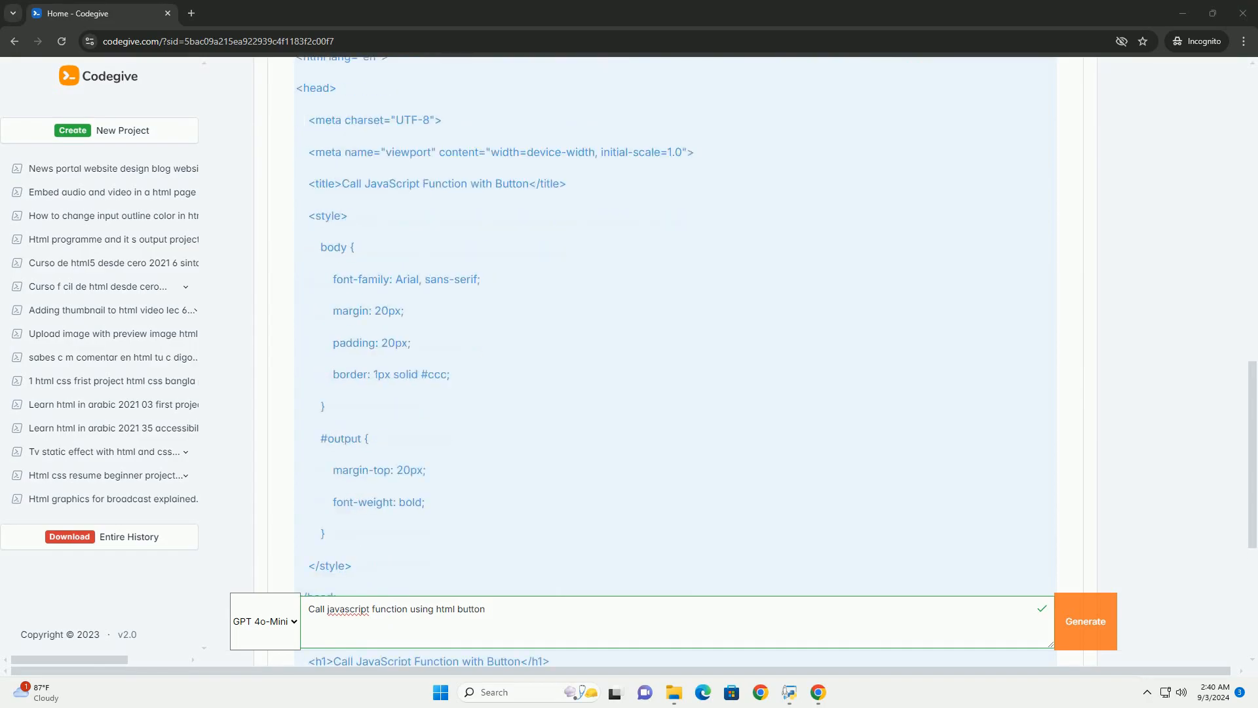
scroll(down, 3)
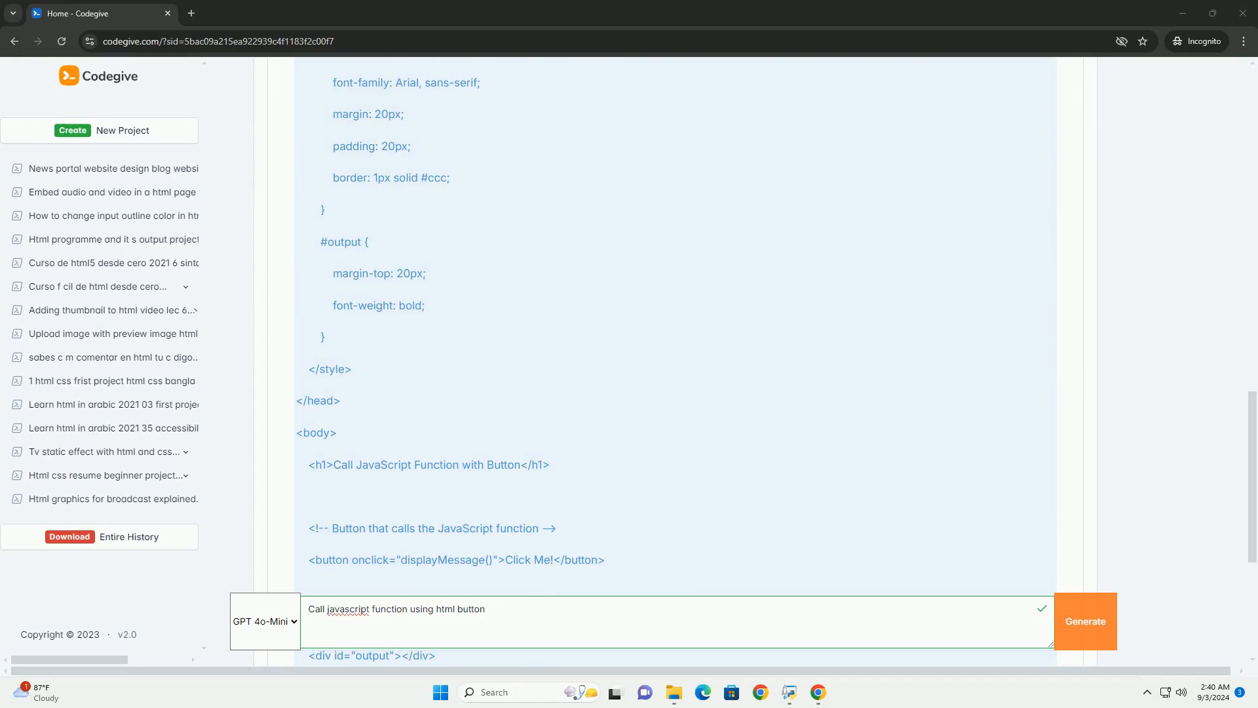
scroll(down, 3)
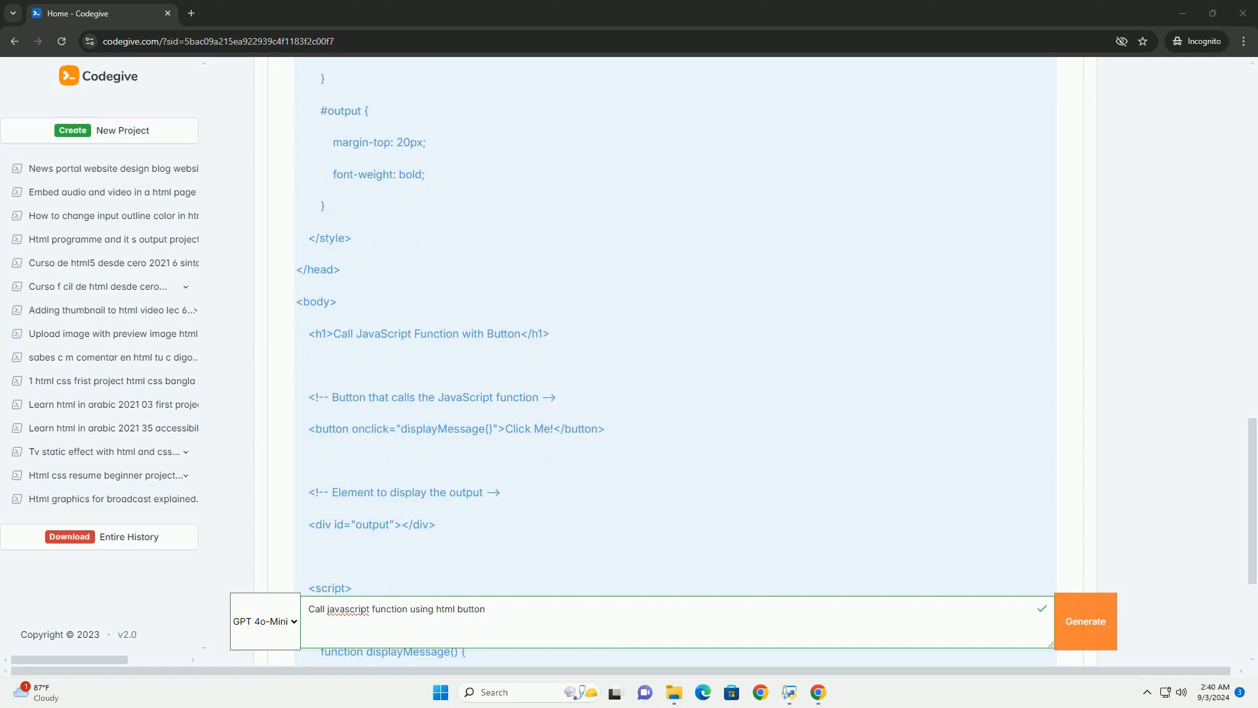
scroll(down, 3)
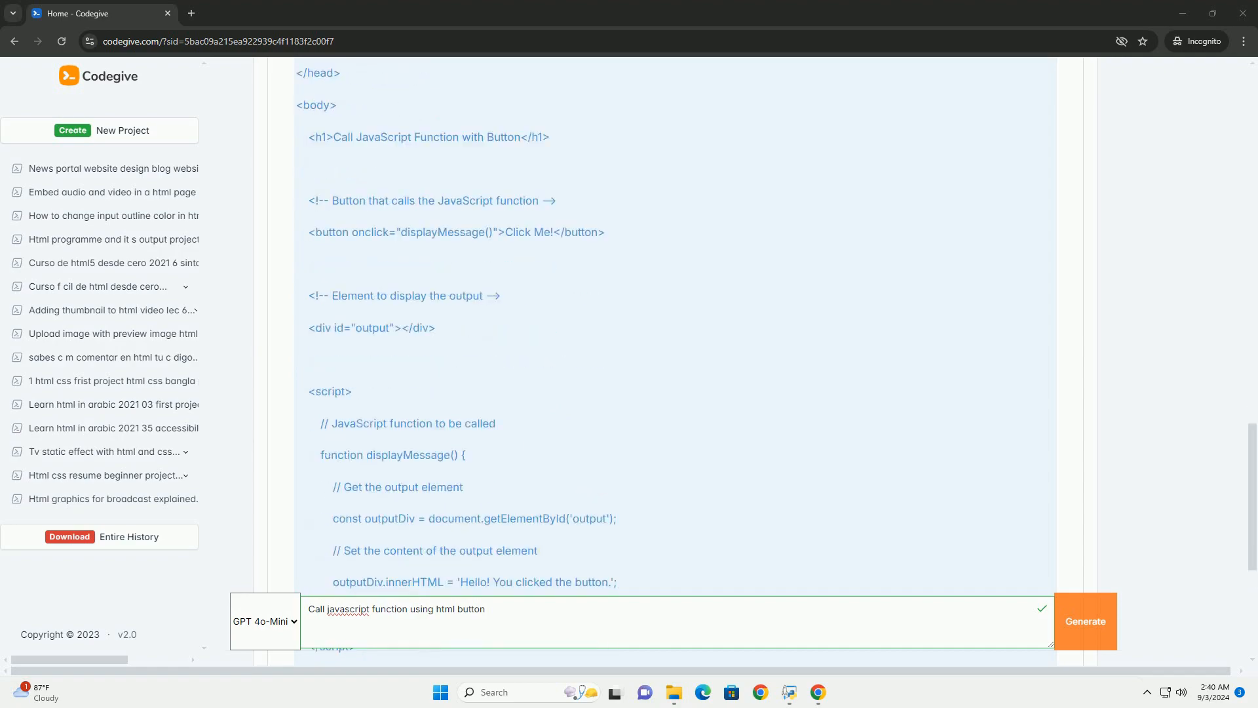
scroll(down, 3)
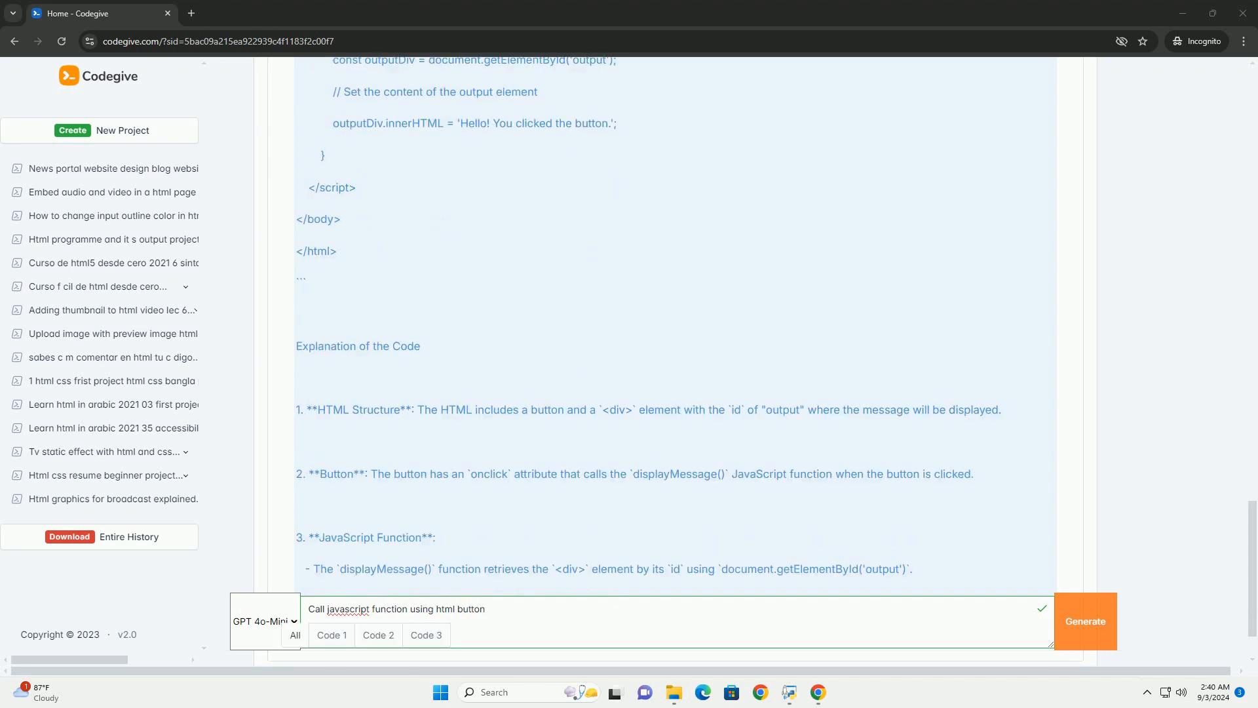
scroll(down, 3)
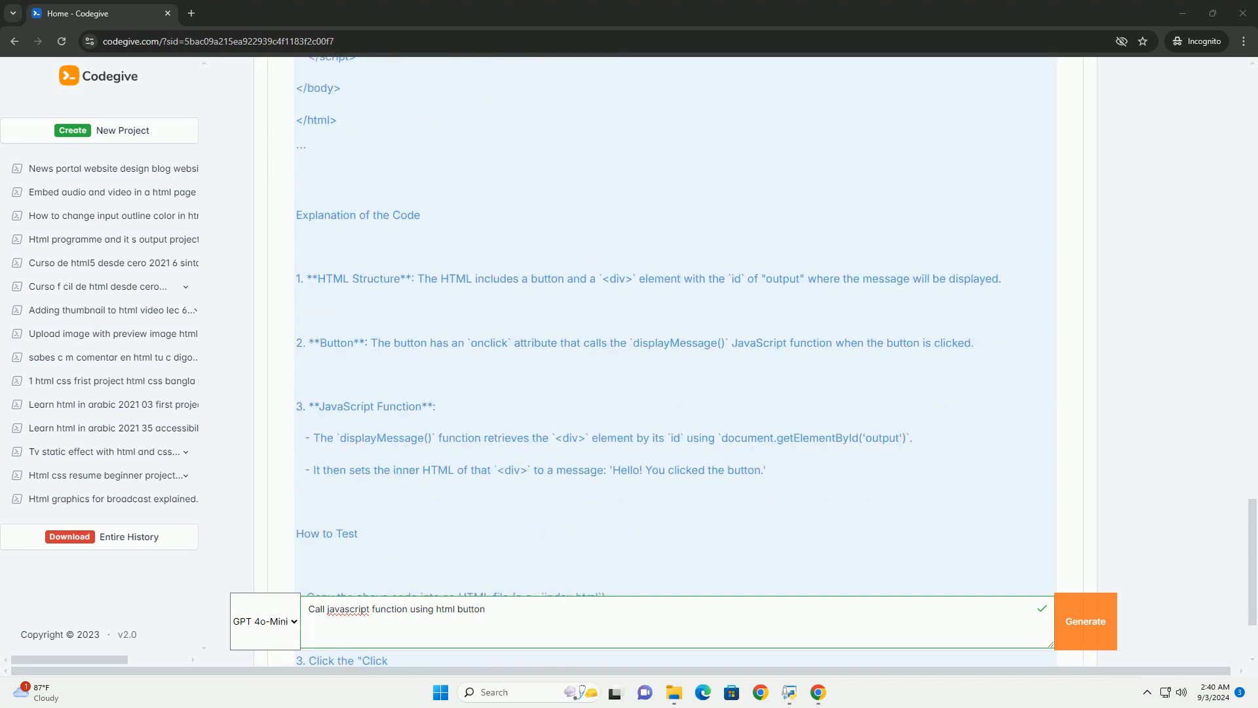
scroll(down, 3)
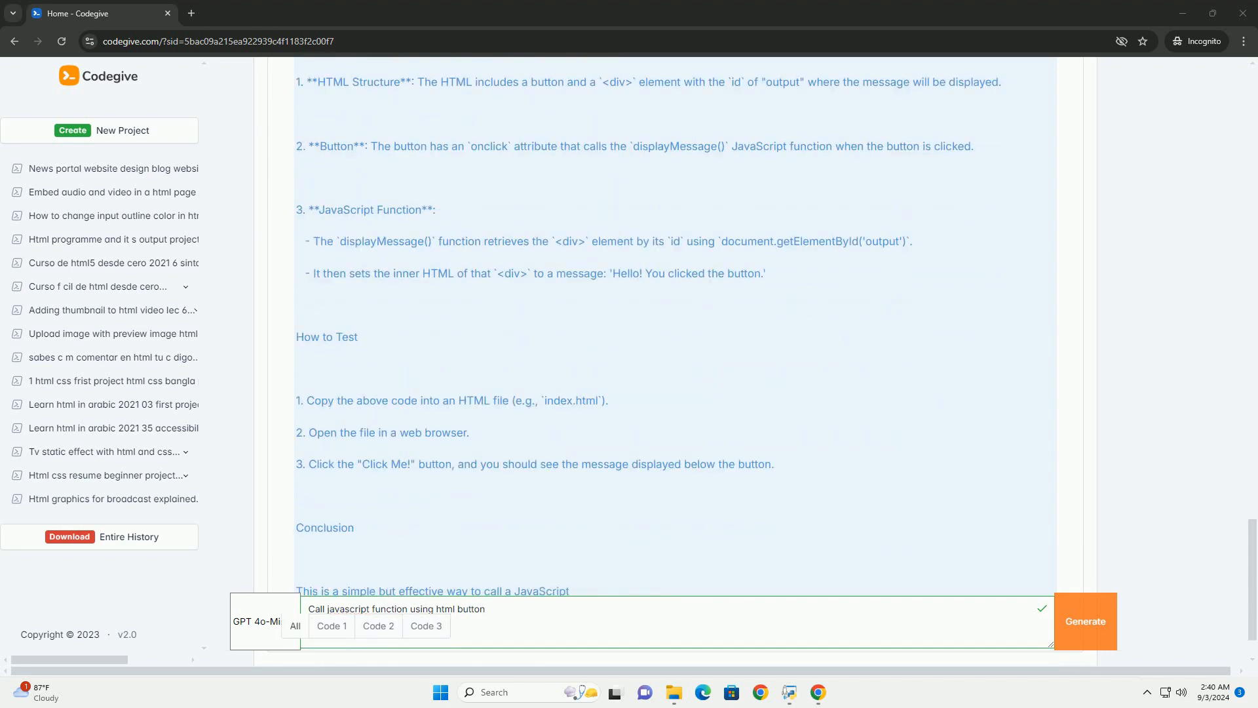
scroll(down, 3)
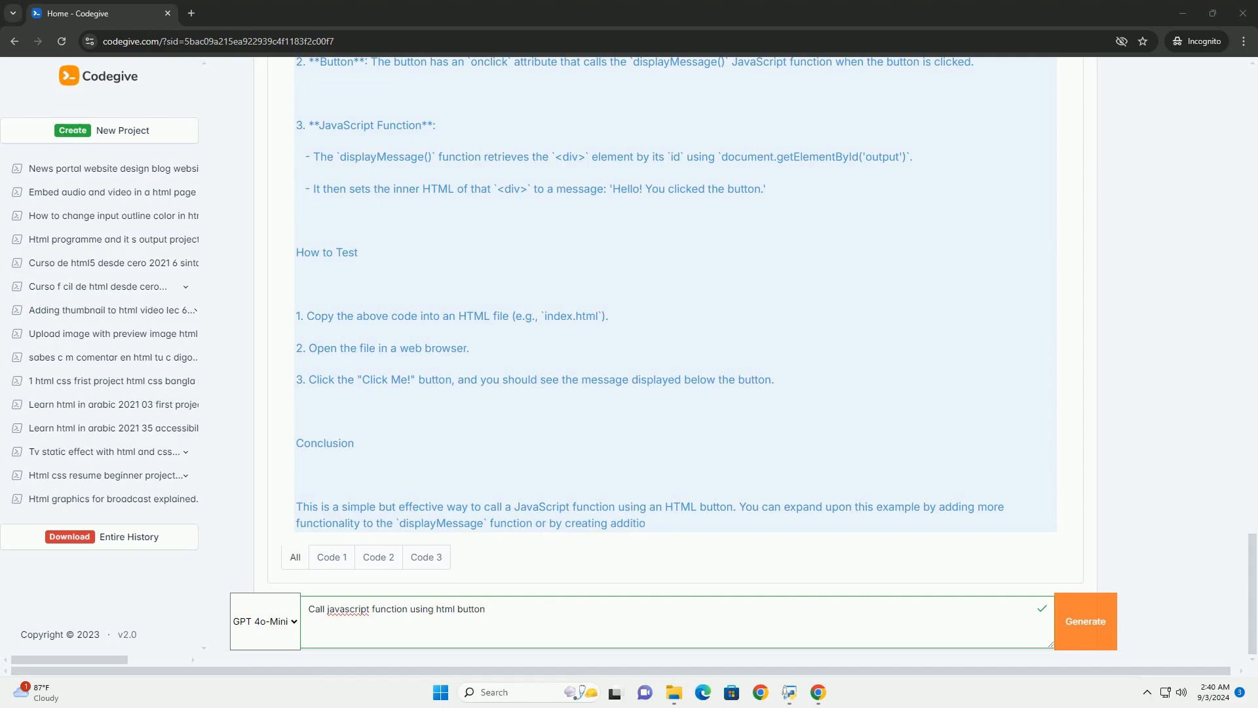